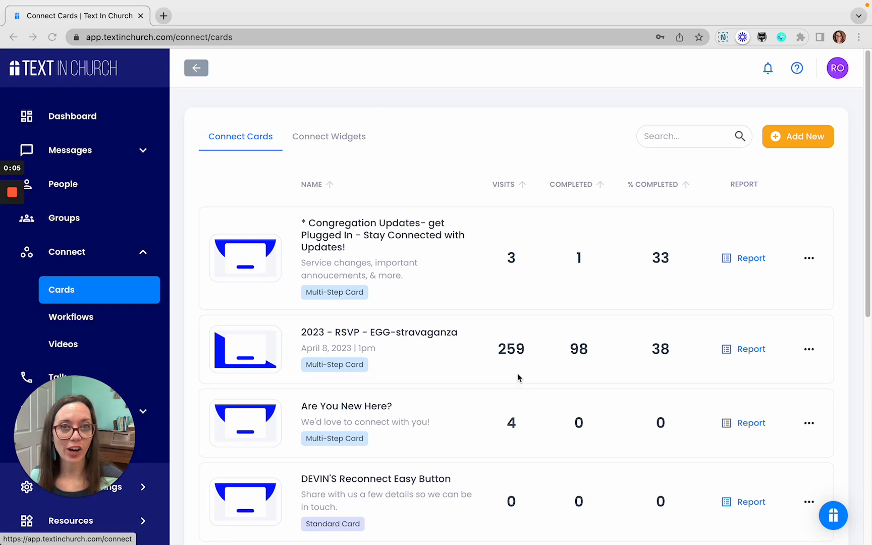
{"action": "mouse_move", "coordinate": [49, 256]}
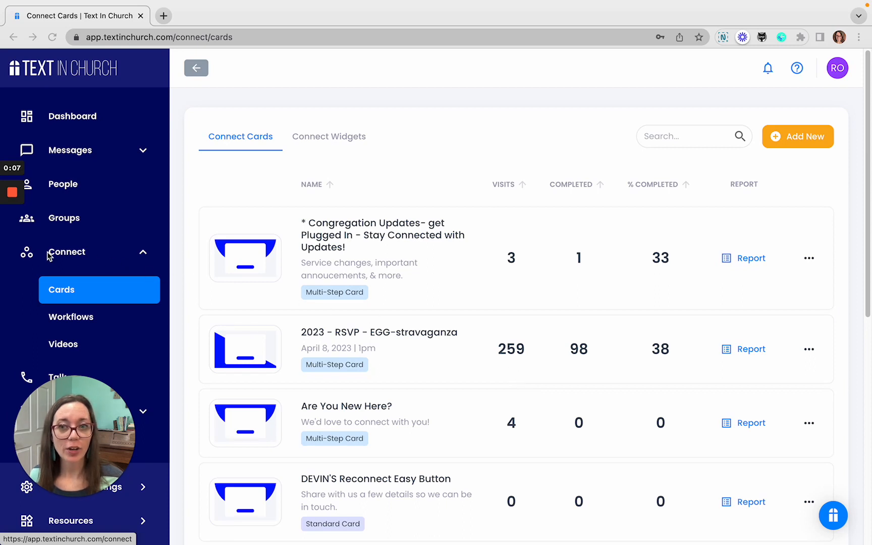
{"action": "mouse_move", "coordinate": [865, 179]}
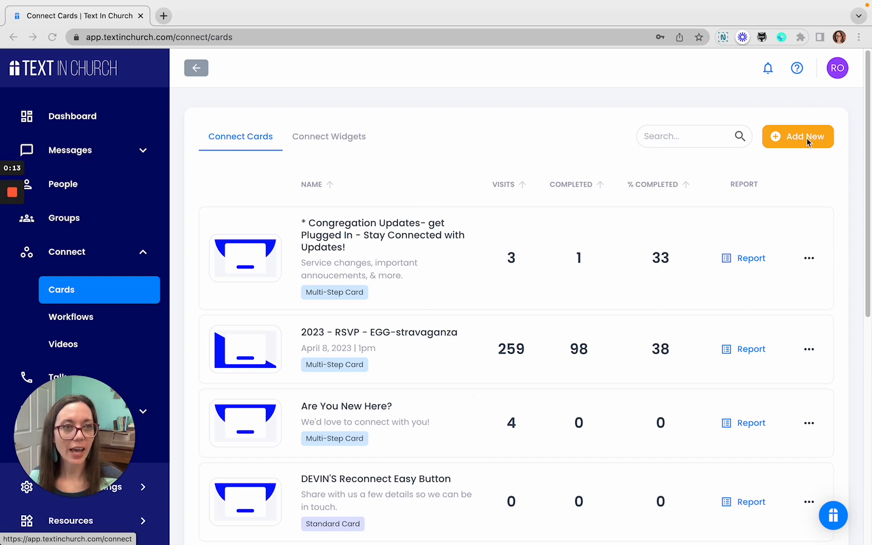
Show the Add New choices of Connect Card or Connect Widget on the Connect Cards page
{"action": "left_click", "coordinate": [798, 137]}
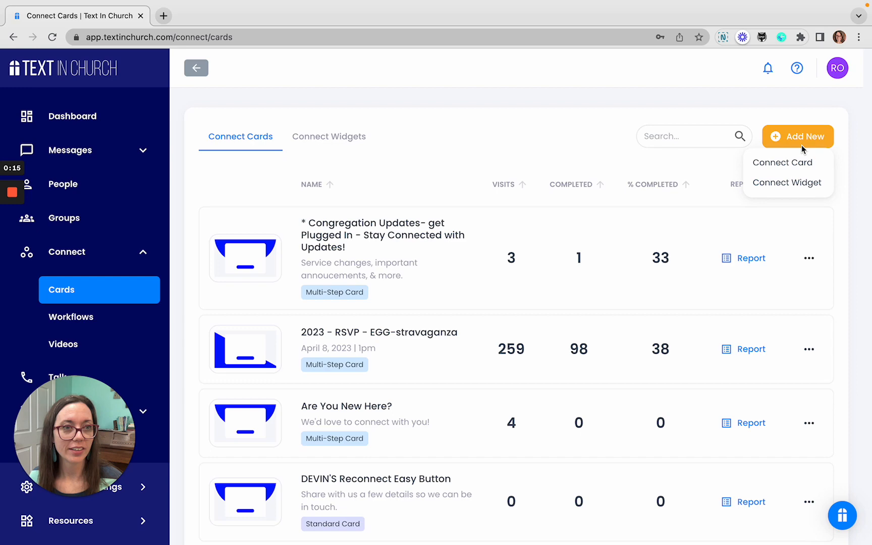
Create a new Connect Card from scratch instead of from a template
{"action": "left_click", "coordinate": [782, 162]}
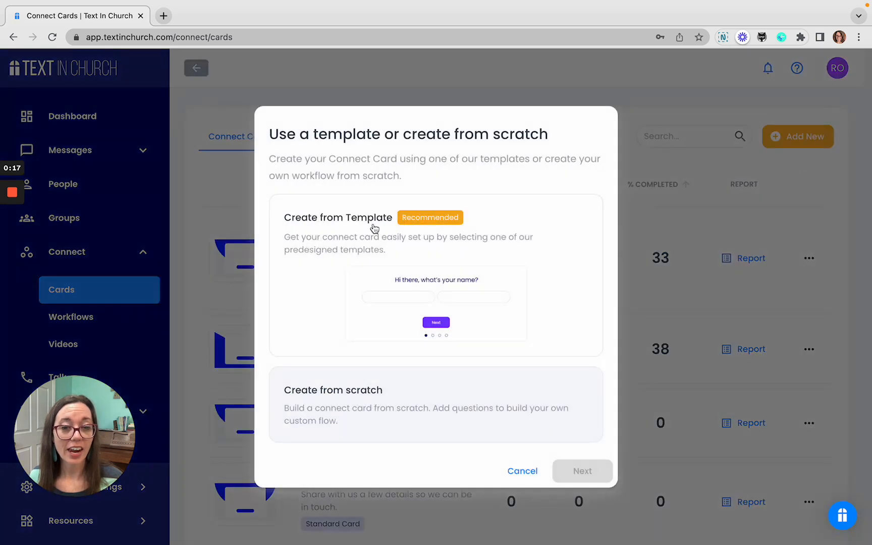
{"action": "mouse_move", "coordinate": [378, 247]}
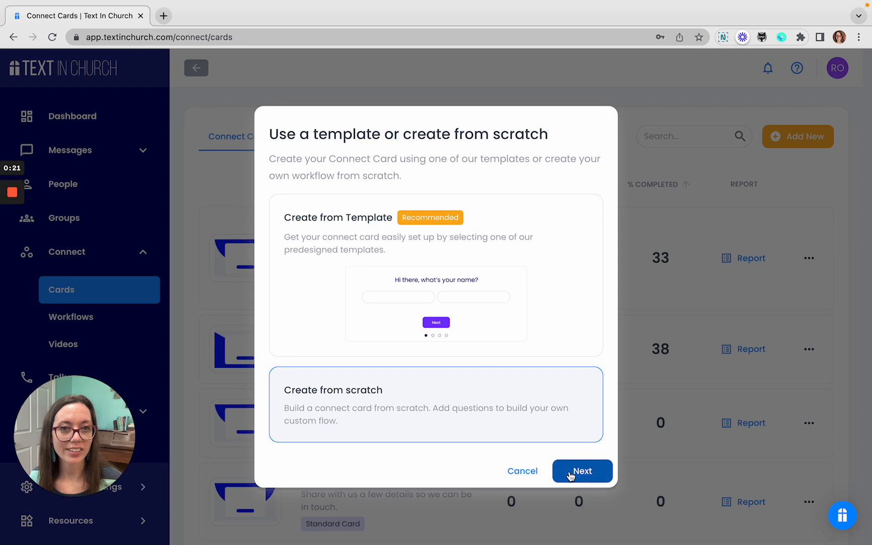
{"action": "left_click", "coordinate": [581, 470]}
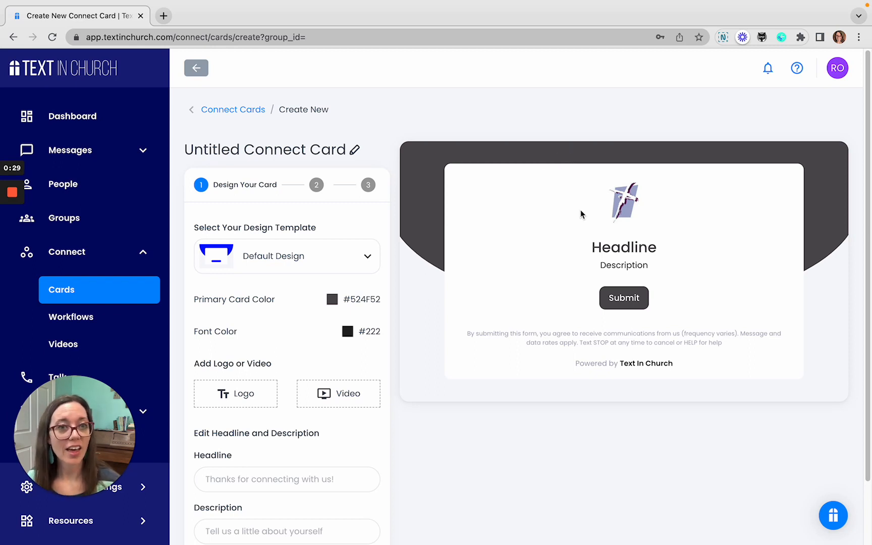
{"action": "mouse_move", "coordinate": [440, 217]}
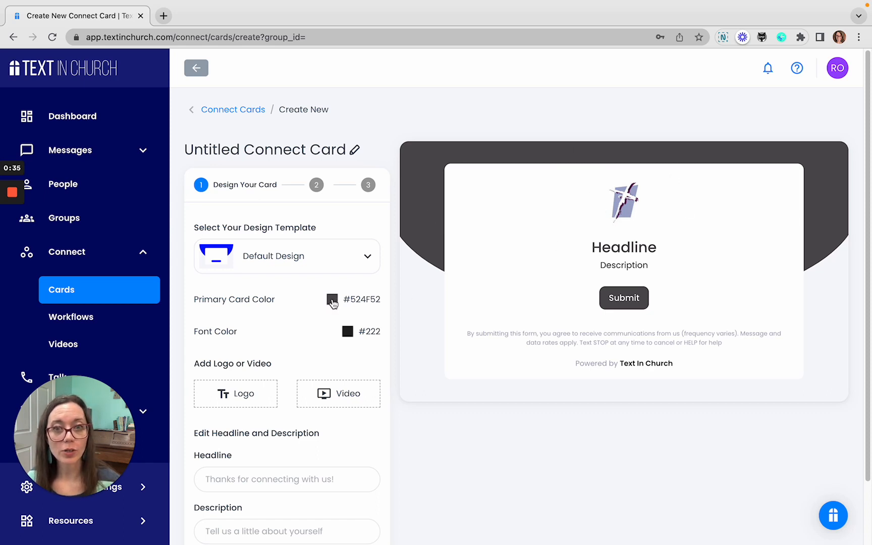
Give the card a purple #6A2E6A primary color and Design 4, and name it Test
{"action": "left_click", "coordinate": [331, 300]}
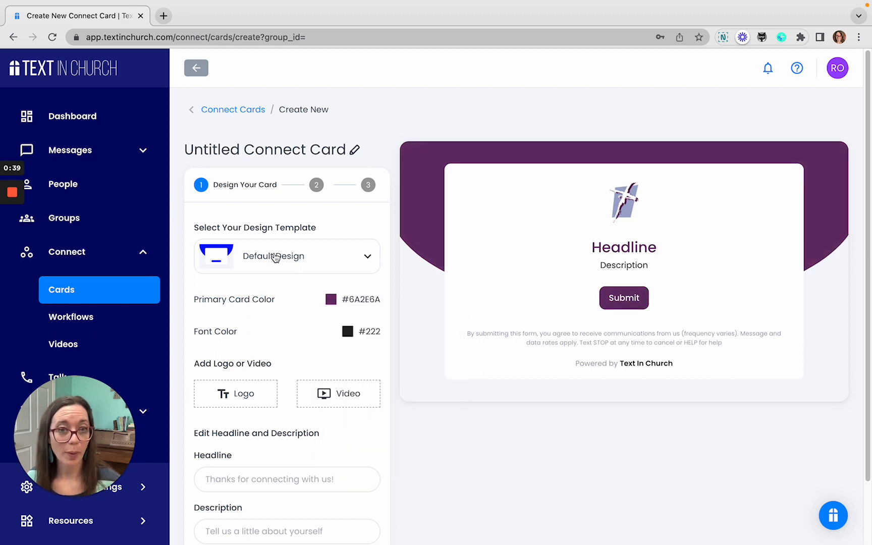
{"action": "left_click", "coordinate": [287, 256]}
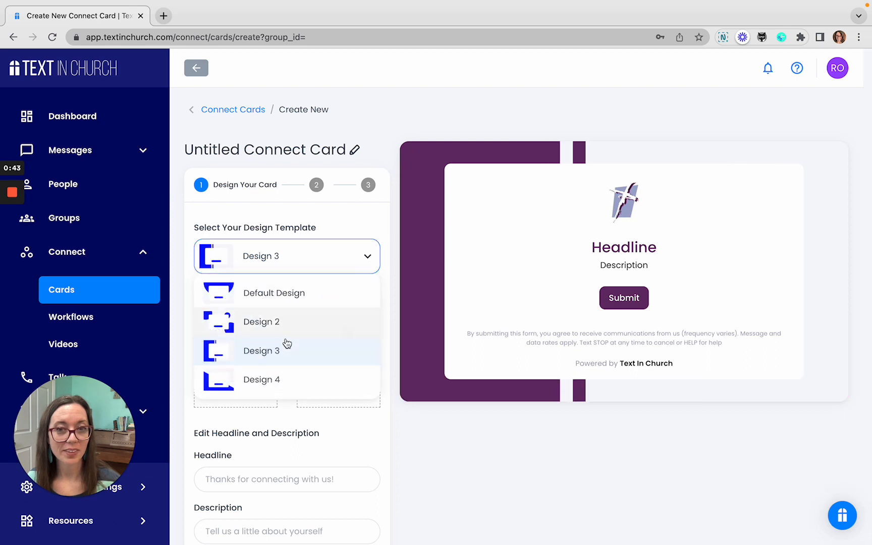
{"action": "left_click", "coordinate": [262, 380]}
{"action": "type", "text": "Test"}
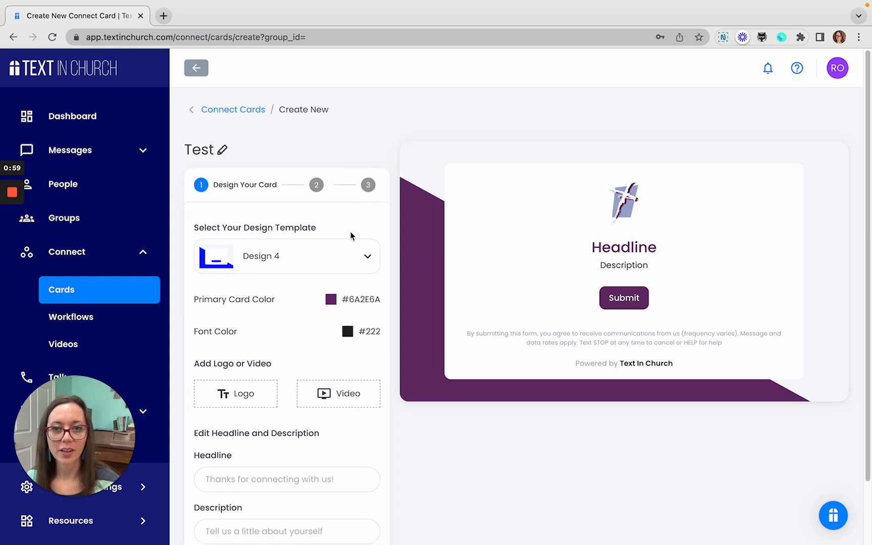
{"action": "left_click", "coordinate": [287, 531]}
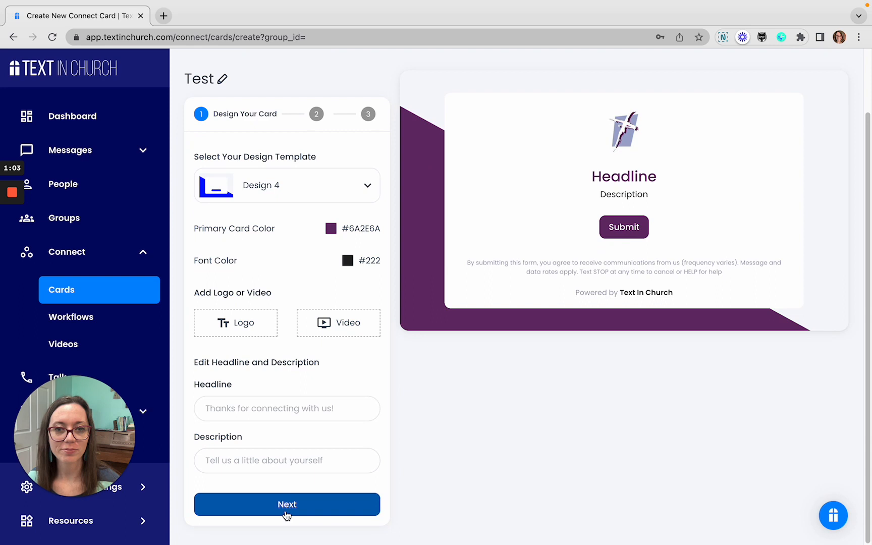
Go to the questions step and keep the type Standard Card after briefly trying Multi-Step Card
{"action": "left_click", "coordinate": [287, 505]}
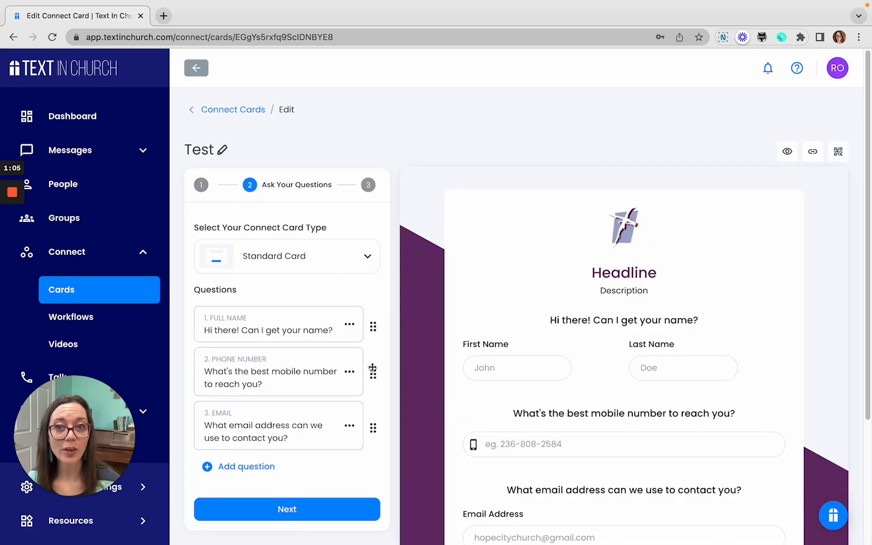
{"action": "mouse_move", "coordinate": [262, 391]}
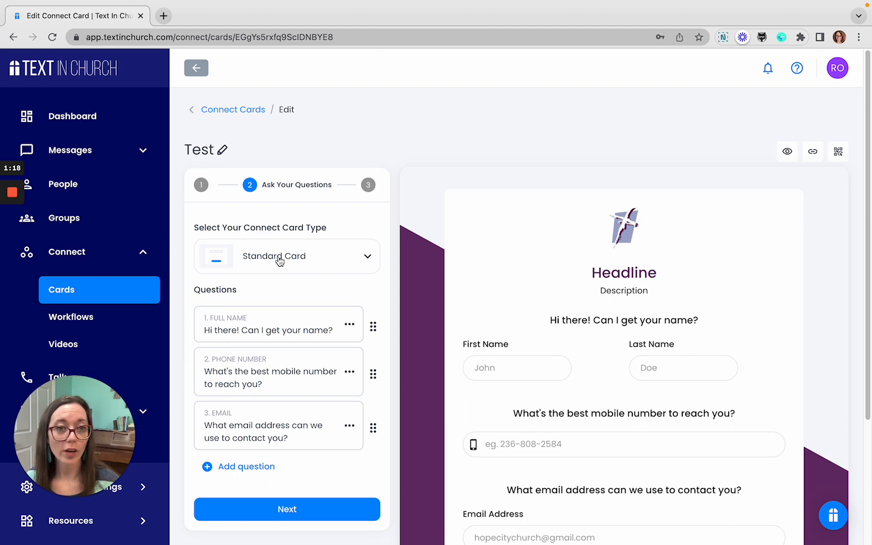
{"action": "mouse_move", "coordinate": [671, 354]}
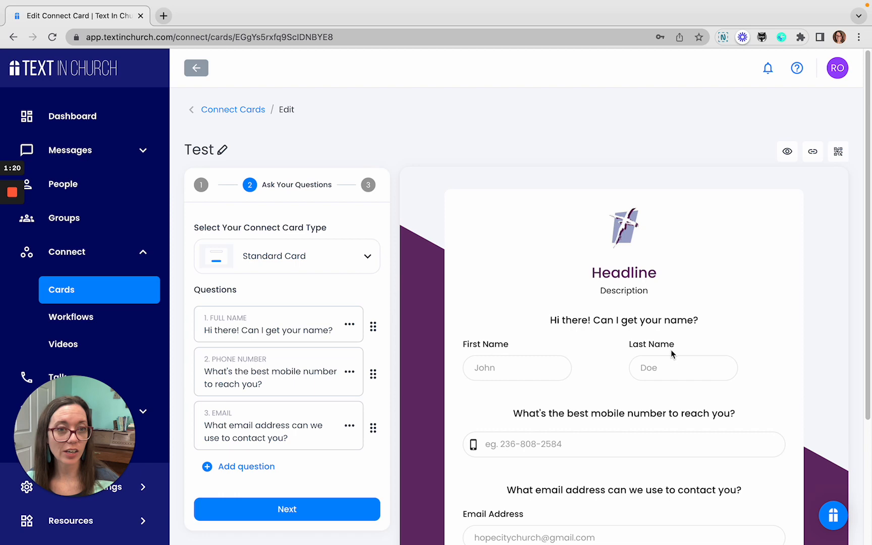
{"action": "scroll", "scroll_direction": "down", "scroll_amount": 3}
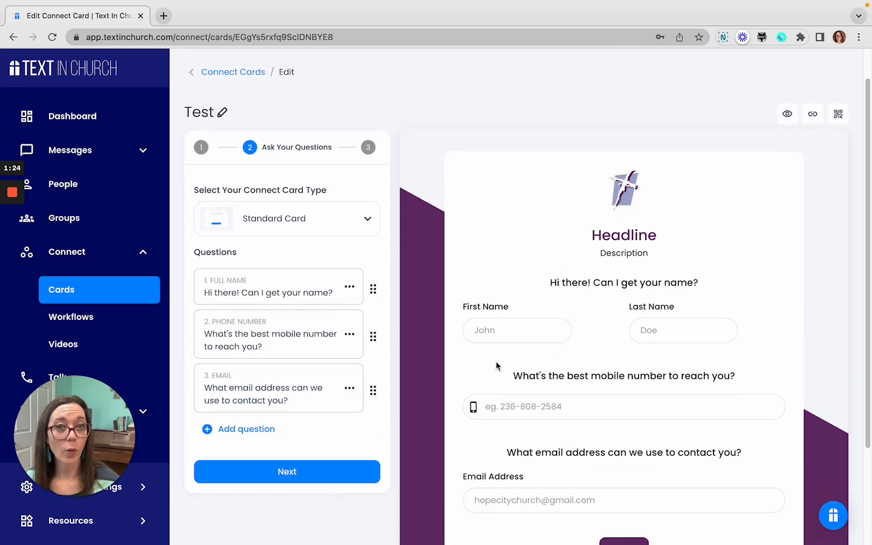
{"action": "left_click", "coordinate": [287, 218]}
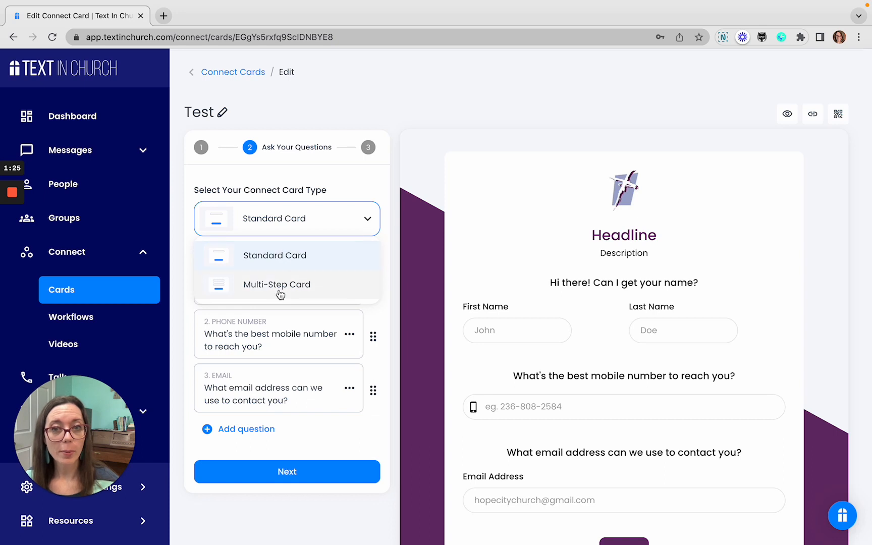
{"action": "left_click", "coordinate": [276, 284]}
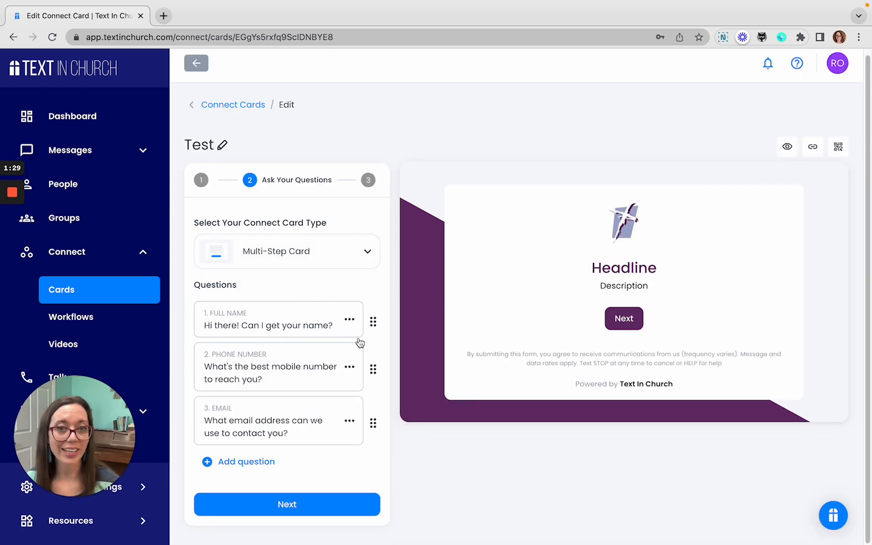
{"action": "left_click", "coordinate": [286, 251]}
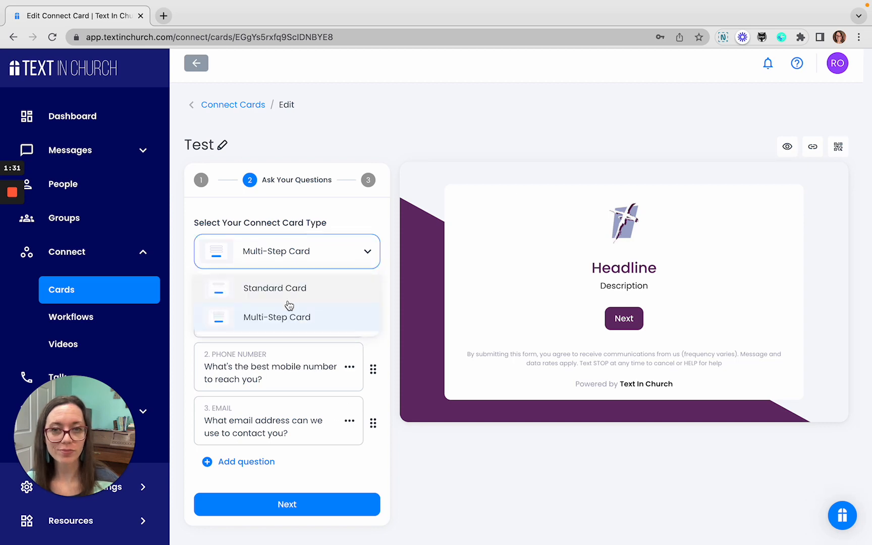
{"action": "left_click", "coordinate": [274, 287]}
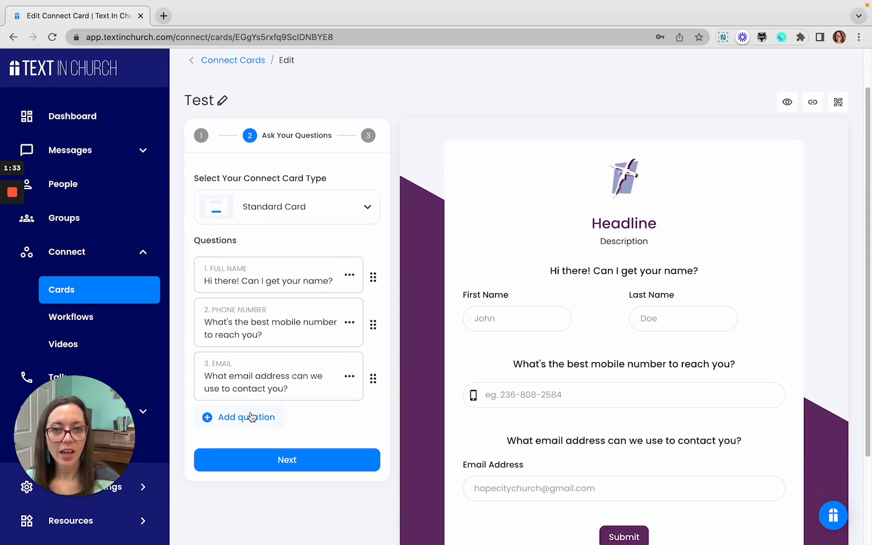
Browse the question types and select Multiple Choice as the fourth question
{"action": "left_click", "coordinate": [245, 418]}
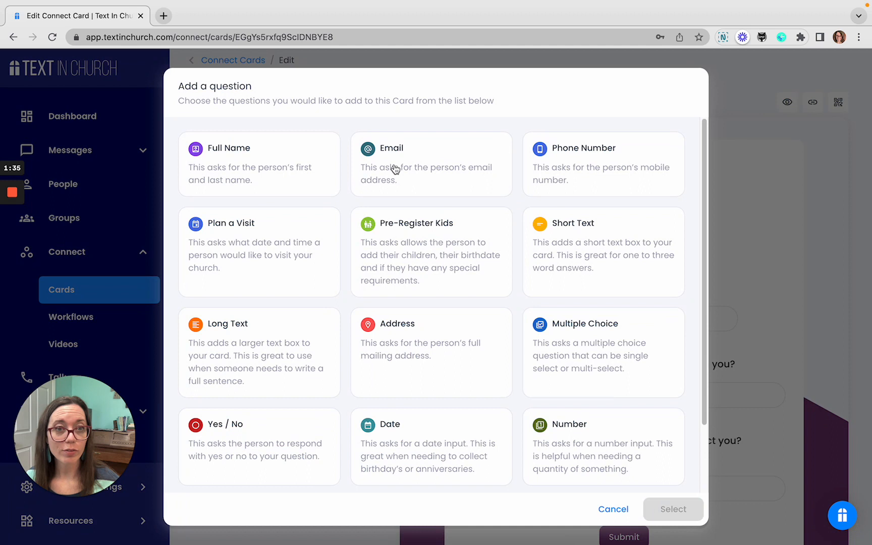
{"action": "scroll", "scroll_direction": "down", "scroll_amount": 3}
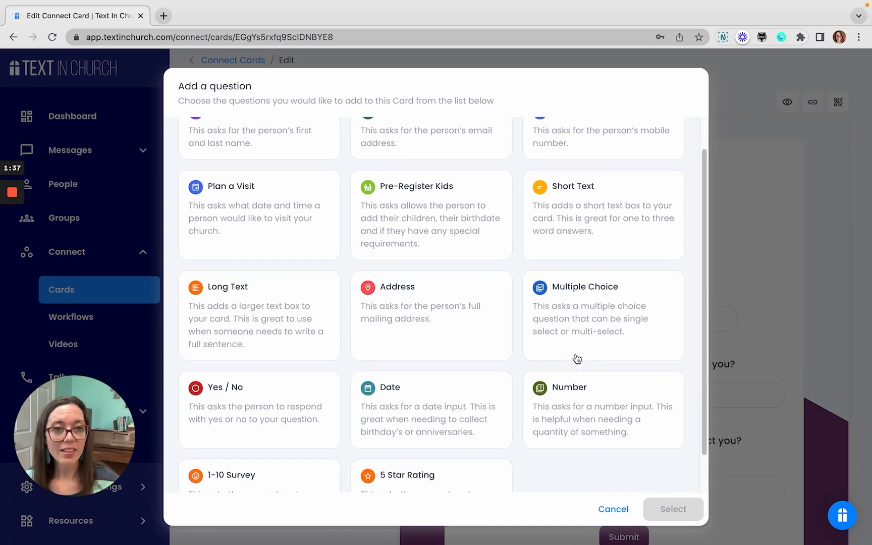
{"action": "scroll", "scroll_direction": "down", "scroll_amount": 3}
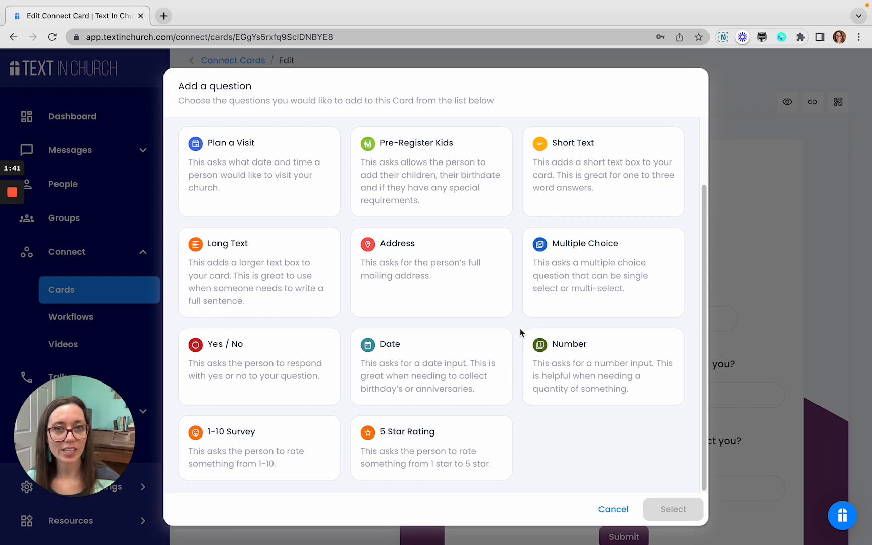
{"action": "scroll", "scroll_direction": "up", "scroll_amount": 3}
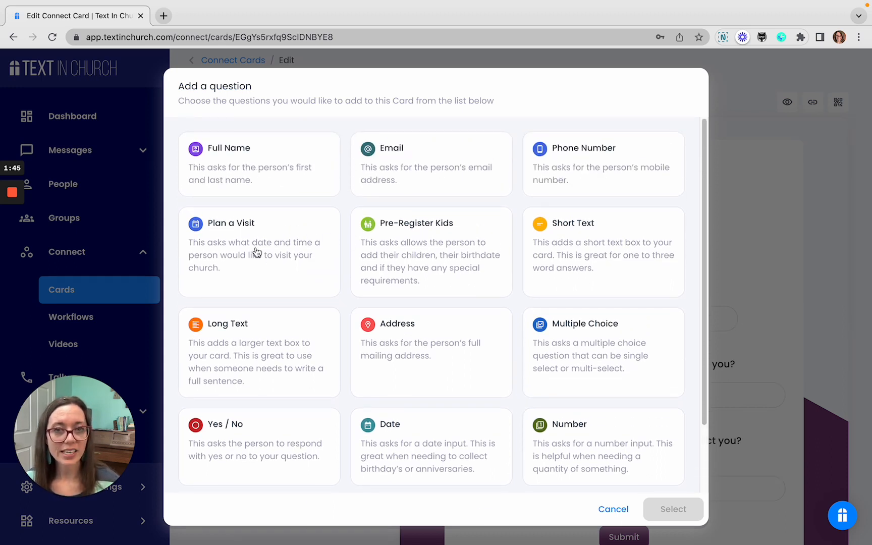
{"action": "mouse_move", "coordinate": [255, 269]}
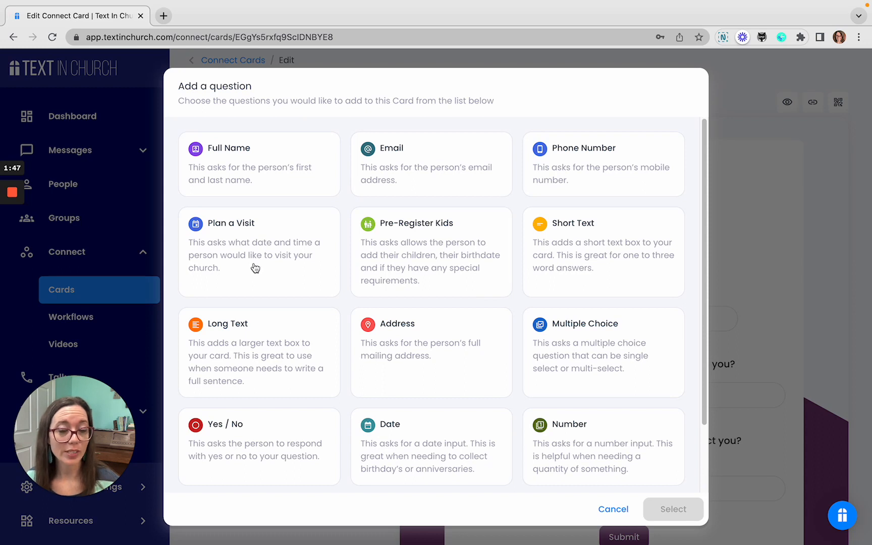
{"action": "mouse_move", "coordinate": [614, 258]}
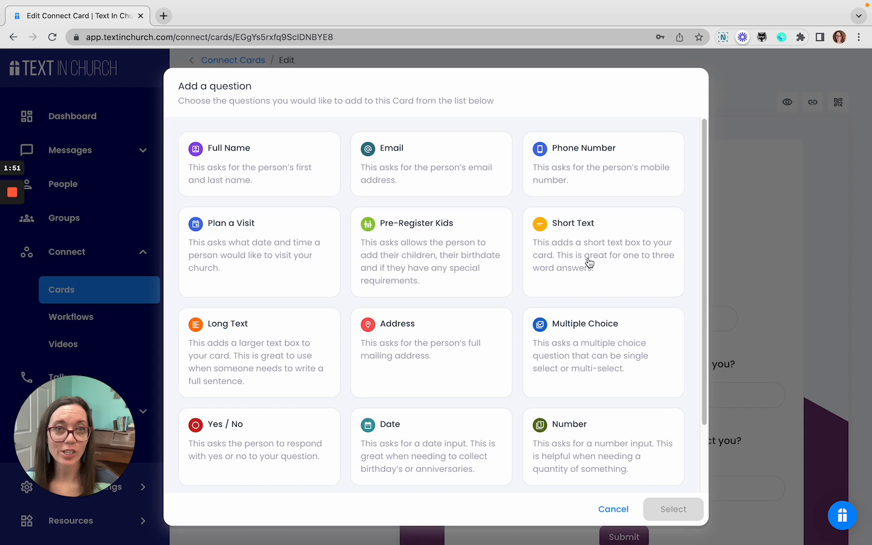
{"action": "mouse_move", "coordinate": [567, 284]}
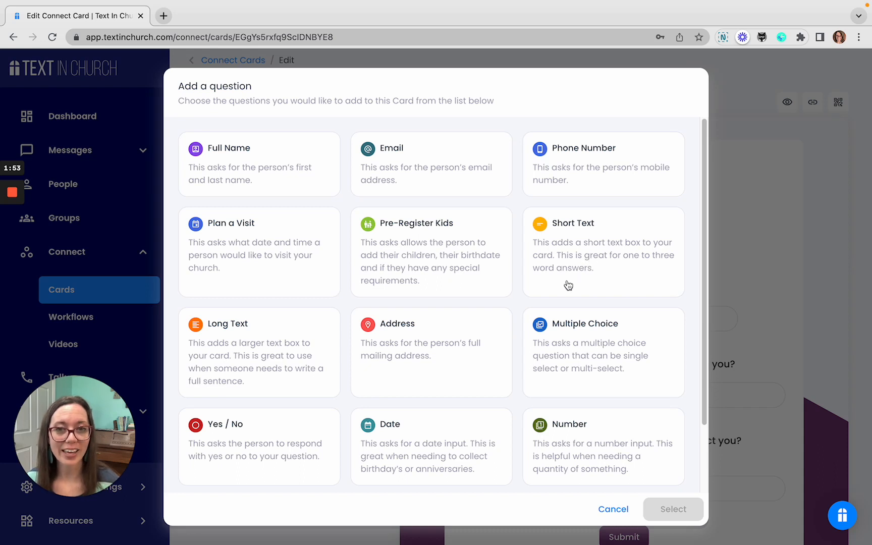
{"action": "mouse_move", "coordinate": [265, 371]}
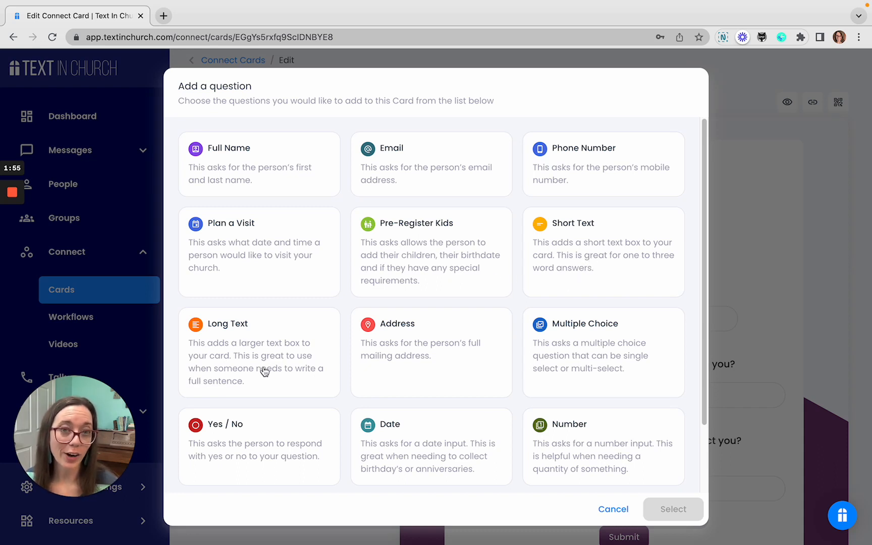
{"action": "mouse_move", "coordinate": [595, 338]}
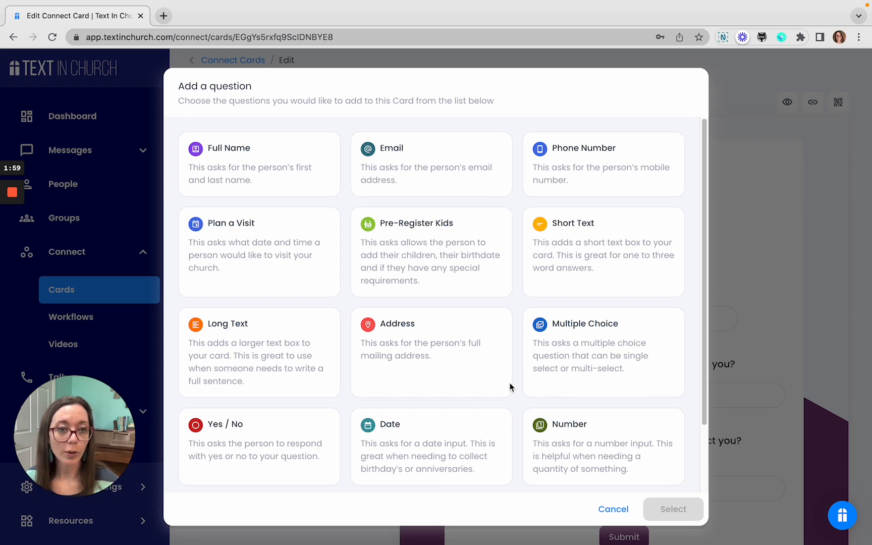
{"action": "mouse_move", "coordinate": [249, 449]}
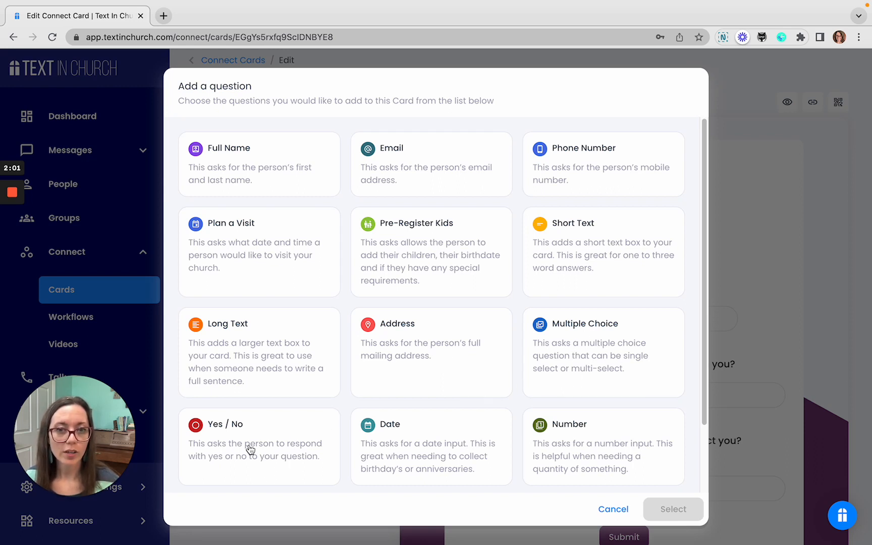
{"action": "mouse_move", "coordinate": [408, 456]}
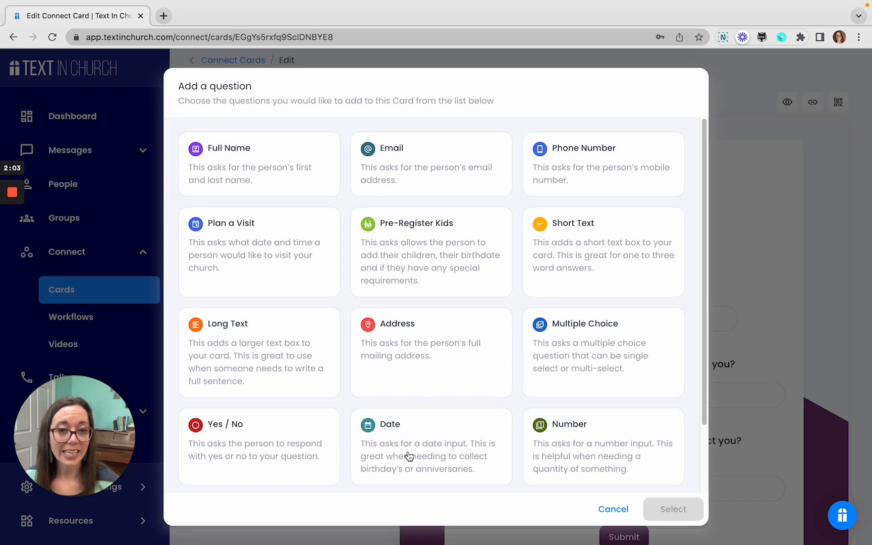
{"action": "mouse_move", "coordinate": [479, 445]}
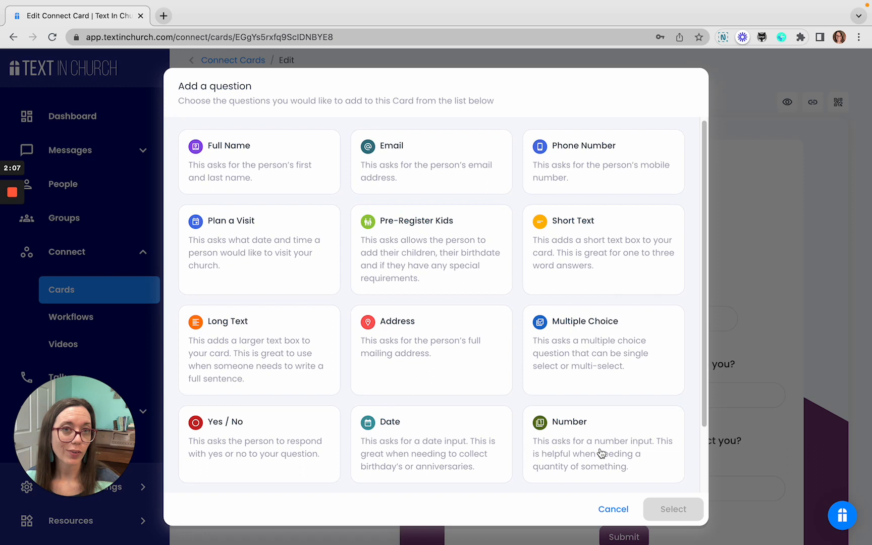
{"action": "scroll", "scroll_direction": "down", "scroll_amount": 3}
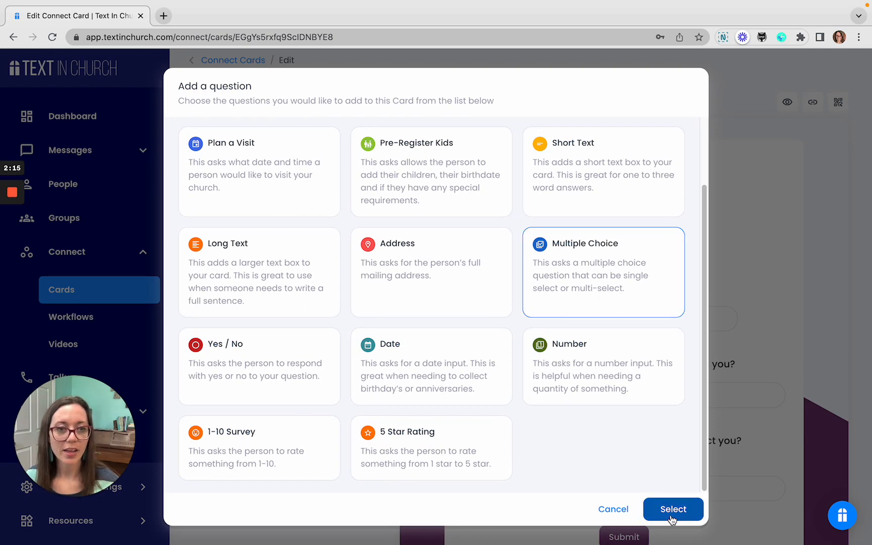
{"action": "left_click", "coordinate": [672, 508]}
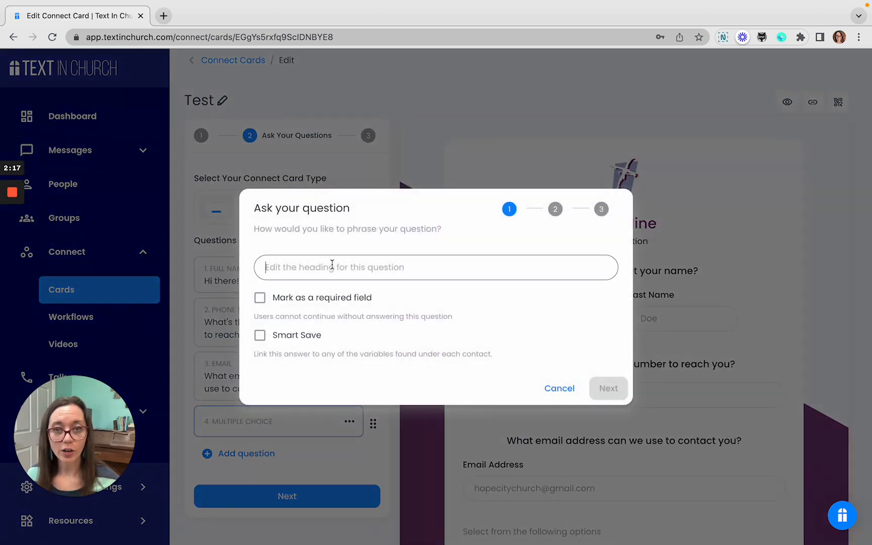
Enter the question heading 'How was your visit?'
{"action": "type", "text": "How wa"}
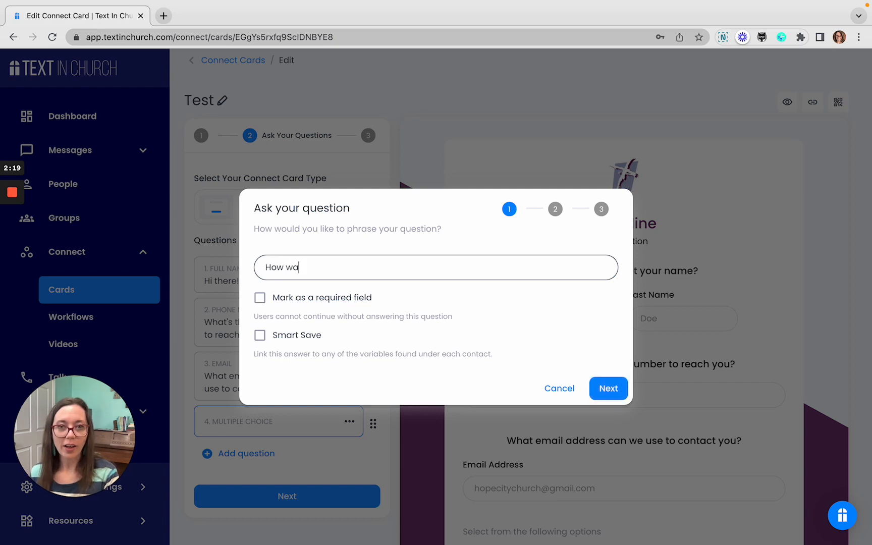
{"action": "type", "text": "s your viist"}
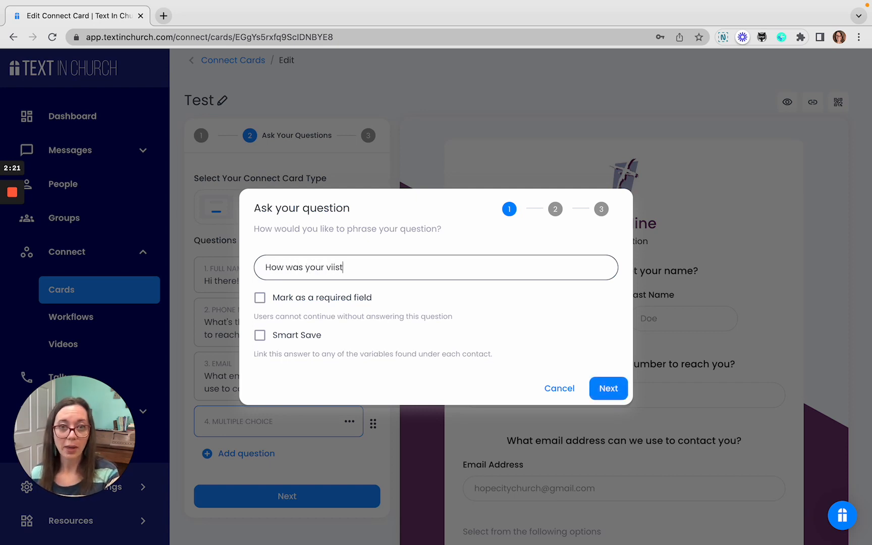
{"action": "type", "text": "visit?"}
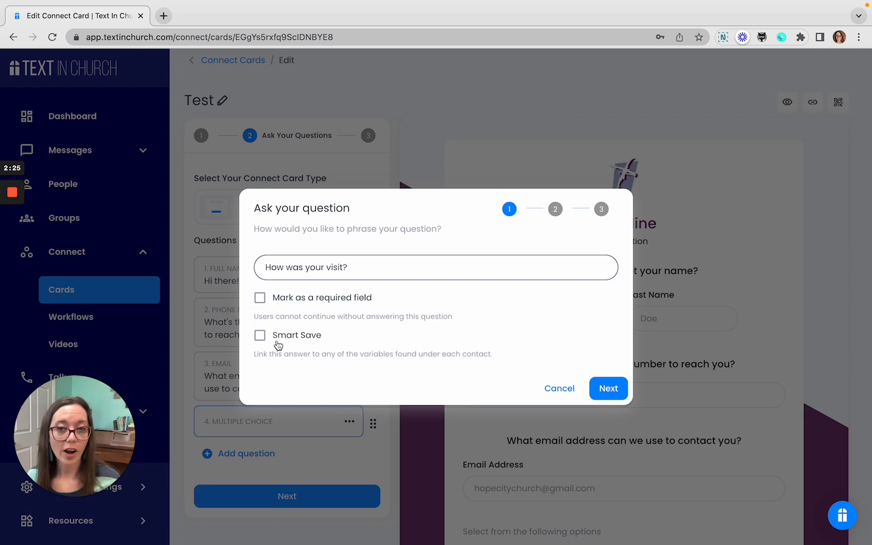
Turn on Smart Save linked to Contact Comments and continue to the answer options
{"action": "left_click", "coordinate": [259, 334]}
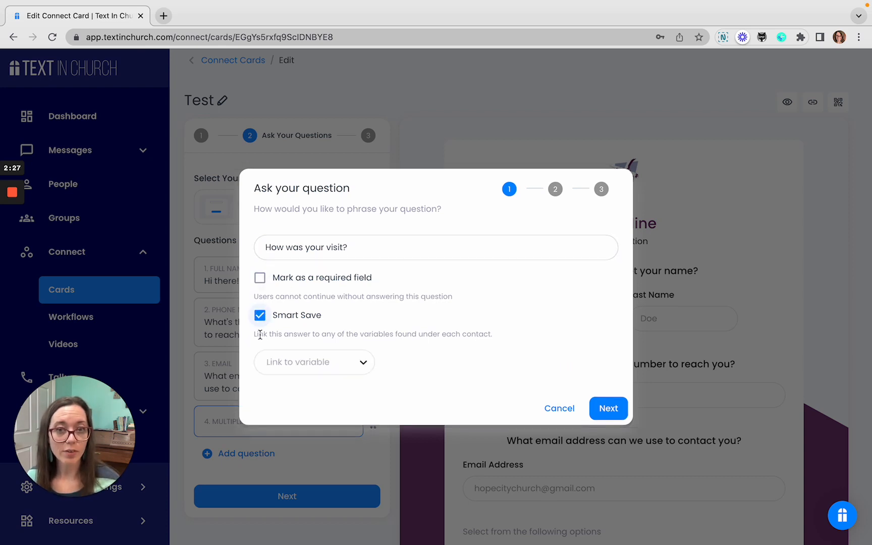
{"action": "left_click", "coordinate": [314, 361]}
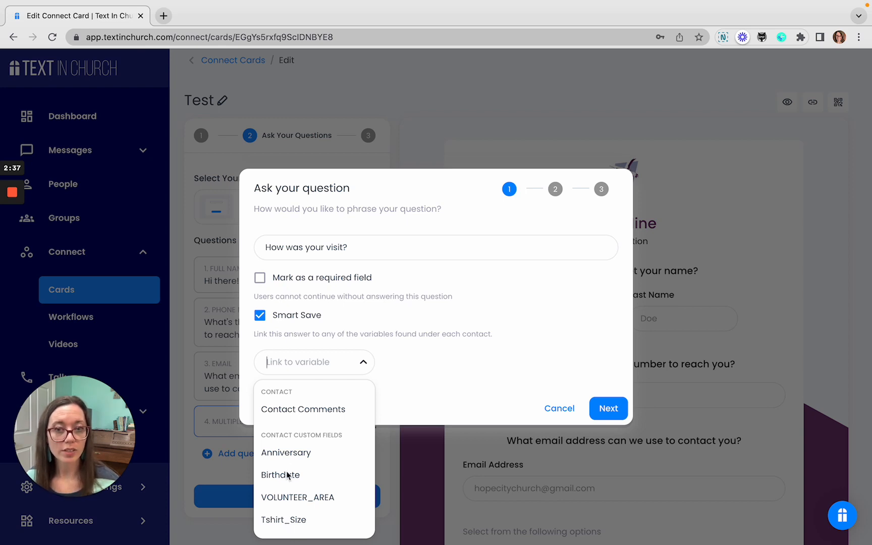
{"action": "left_click", "coordinate": [303, 409]}
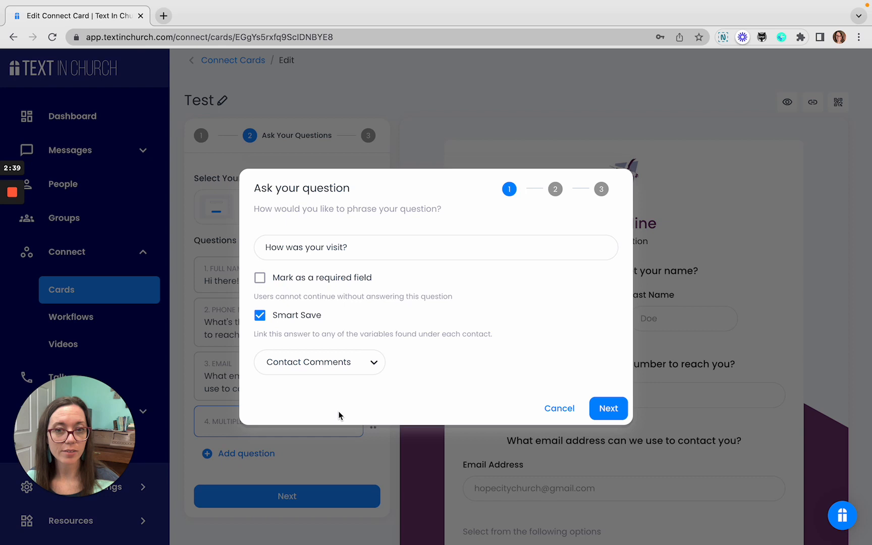
{"action": "left_click", "coordinate": [608, 408]}
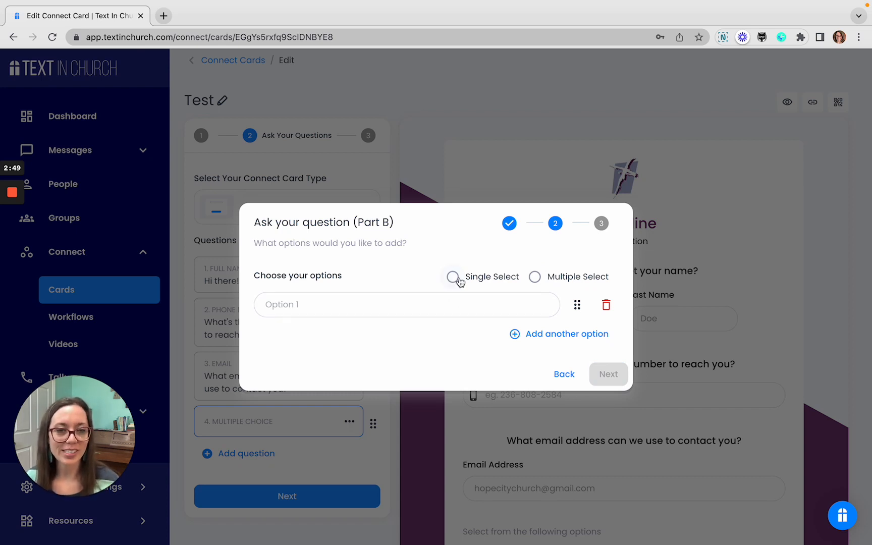
{"action": "mouse_move", "coordinate": [561, 282]}
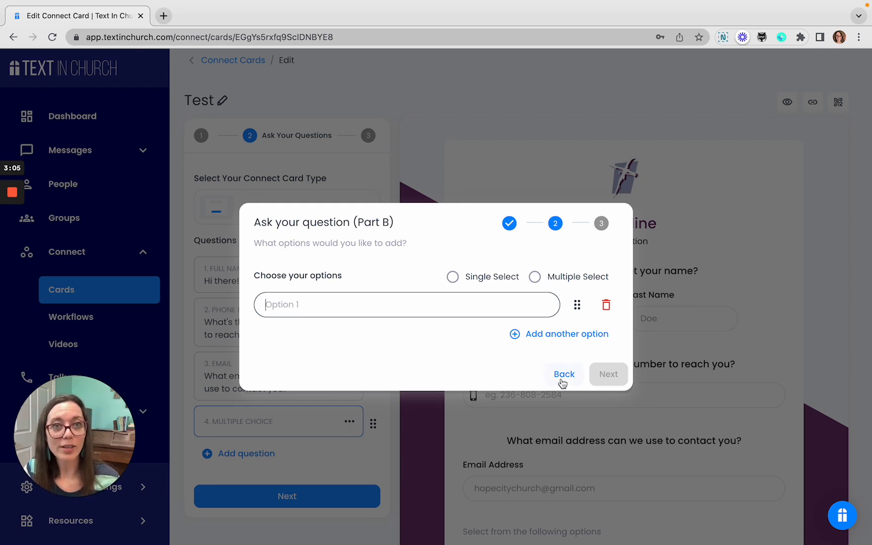
Step back from Part B and cancel the Ask your question dialog
{"action": "left_click", "coordinate": [564, 374]}
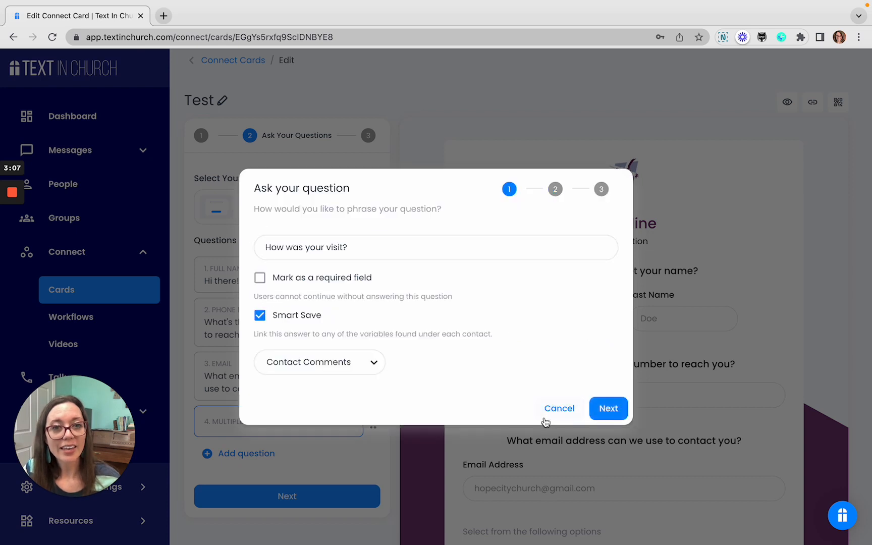
{"action": "left_click", "coordinate": [559, 408]}
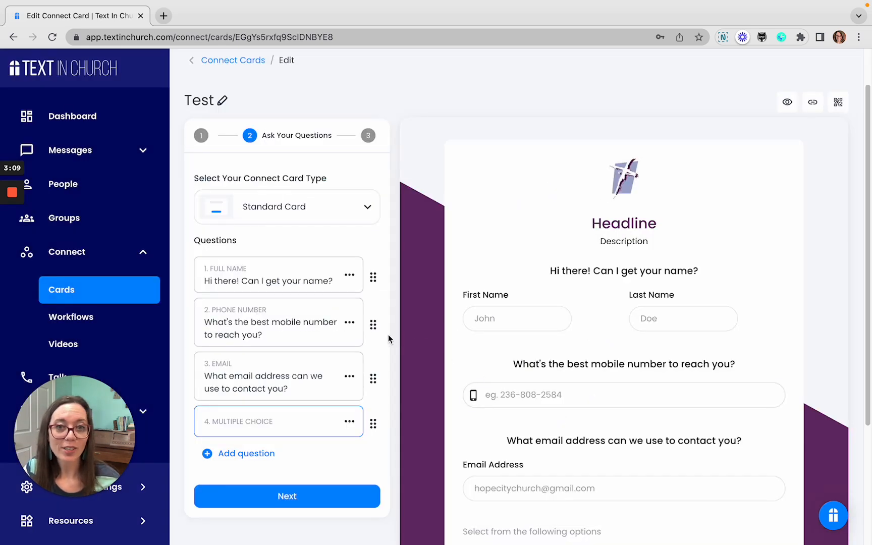